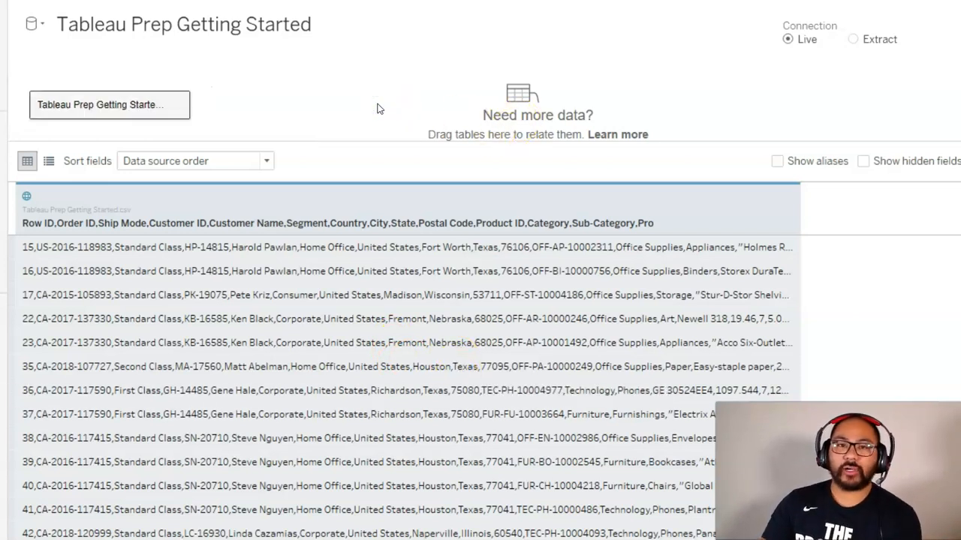
pyautogui.moveTo(358, 107)
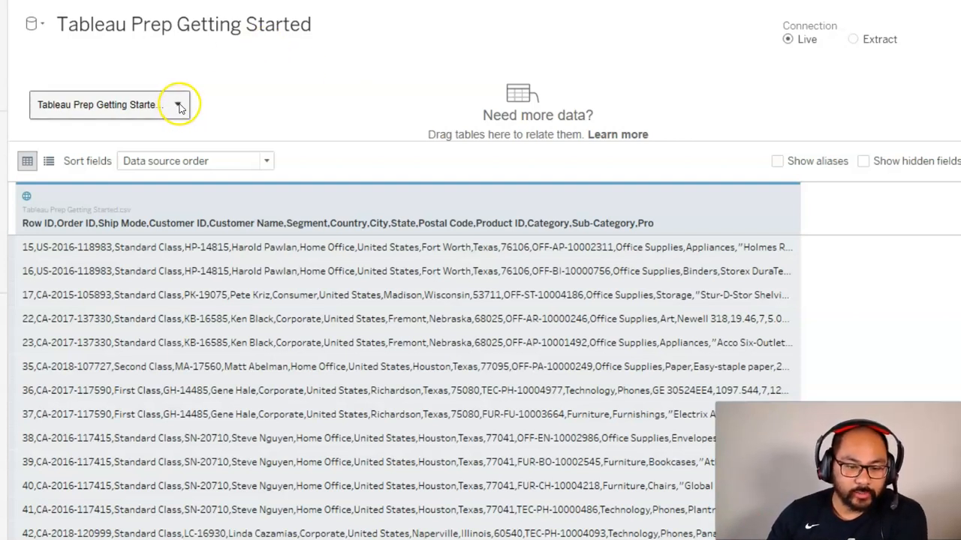
# Open Text File Properties for the CSV data source, showing the Tab field separator
pyautogui.click(178, 104)
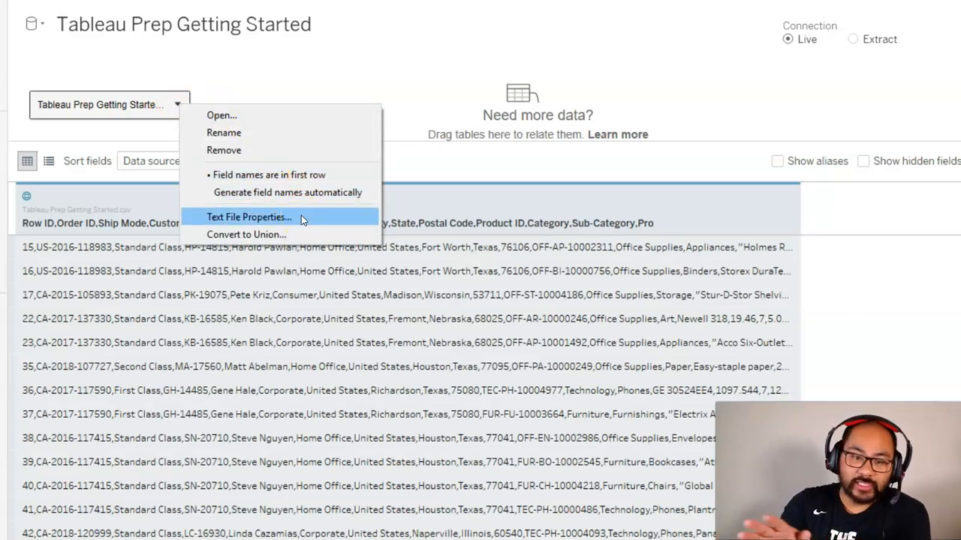
pyautogui.click(248, 217)
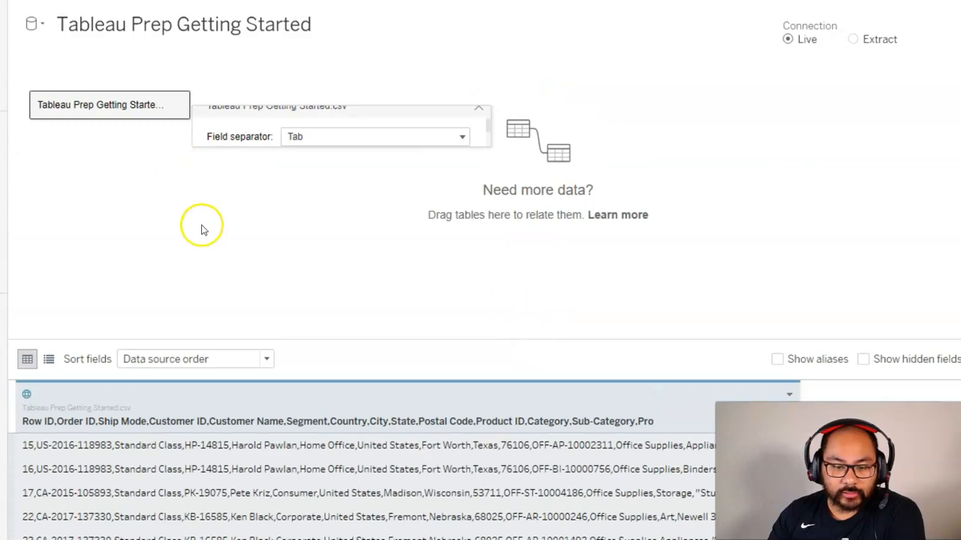
# Reopen the CSV's text file properties and list the field separator choices
pyautogui.click(177, 104)
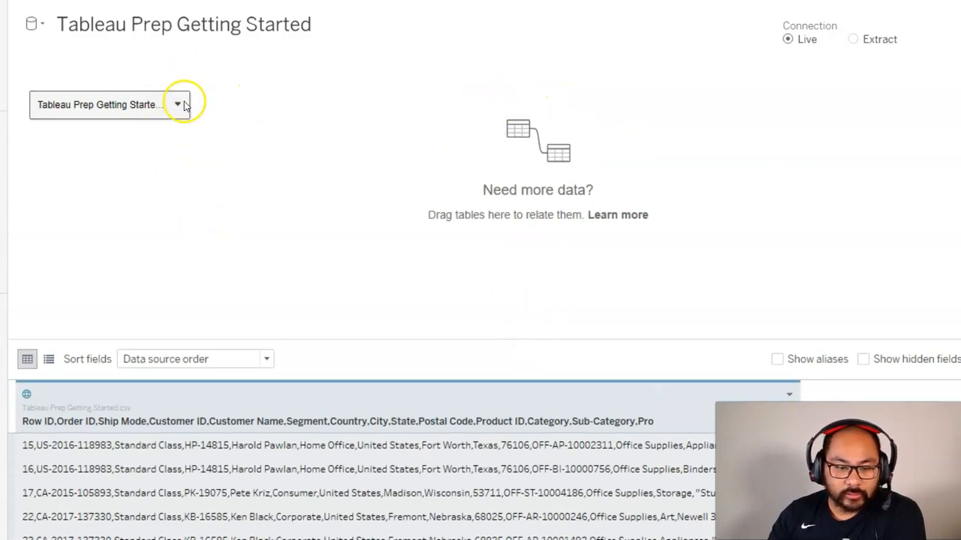
pyautogui.click(178, 105)
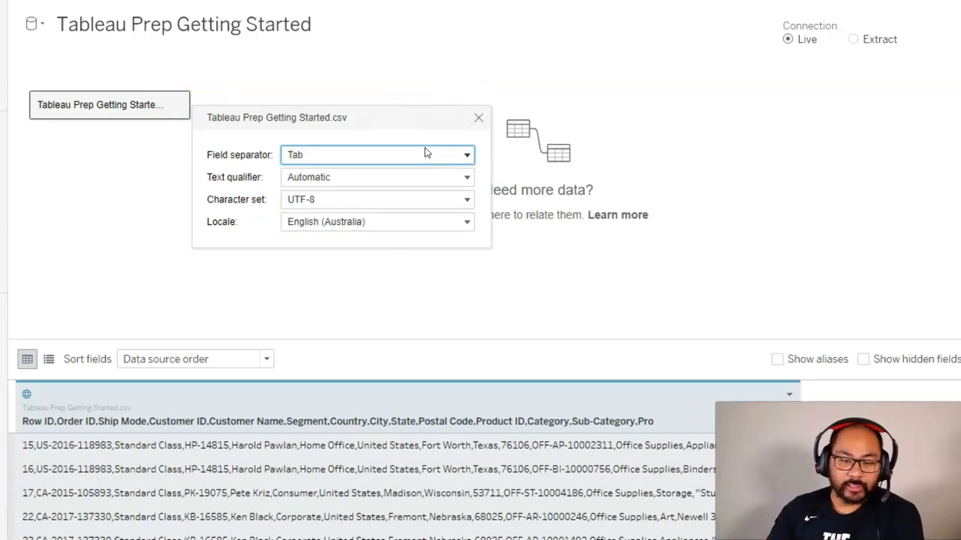
pyautogui.click(378, 155)
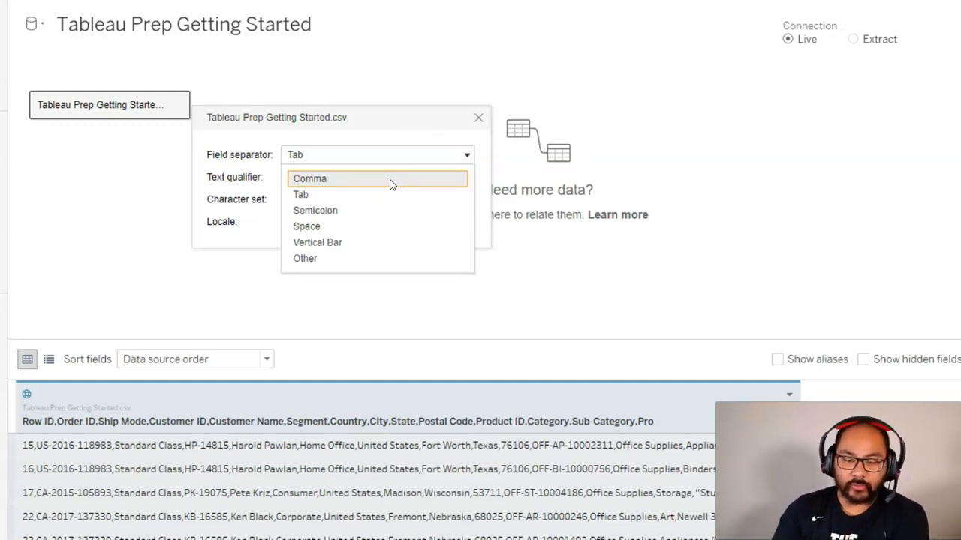
pyautogui.moveTo(344, 188)
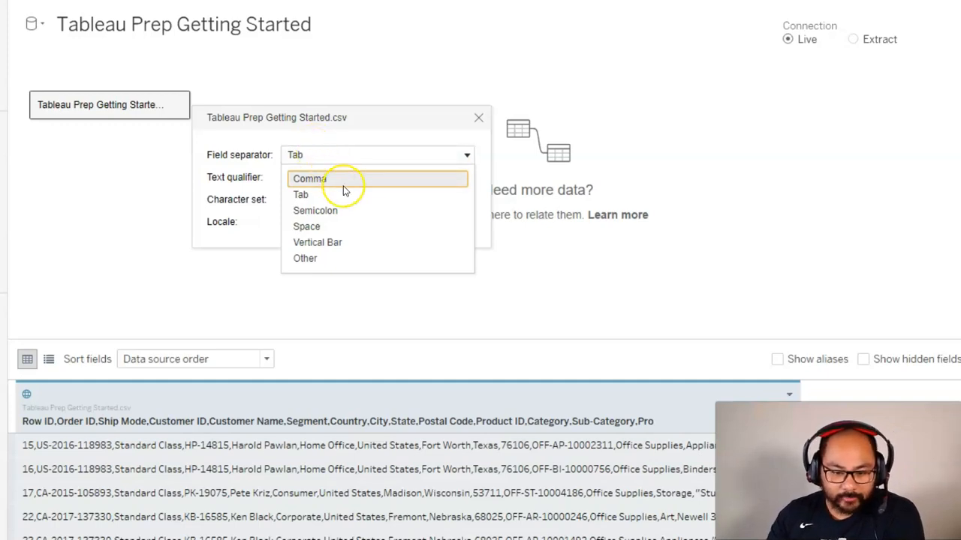
pyautogui.moveTo(376, 186)
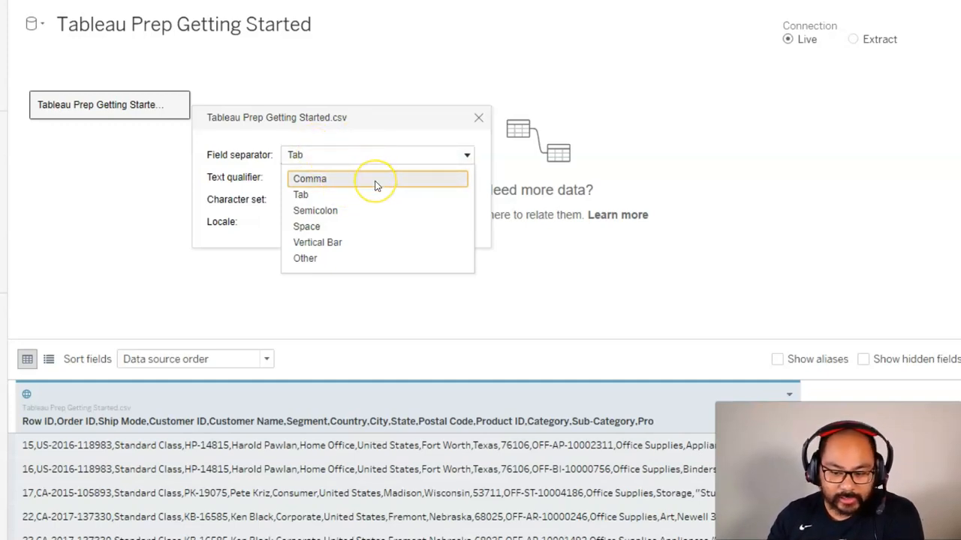
# Set the CSV field separator to Comma, then show the text qualifier choices
pyautogui.click(310, 179)
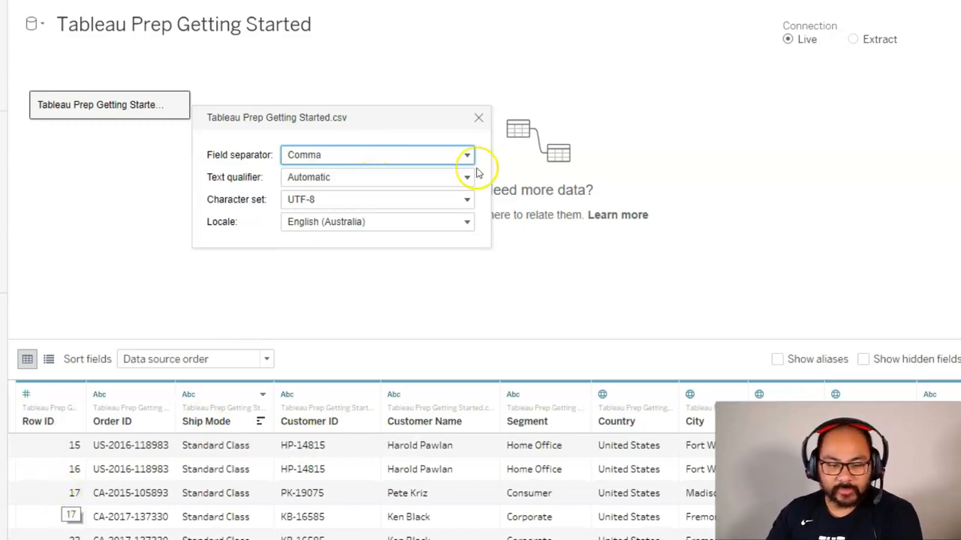
pyautogui.click(466, 176)
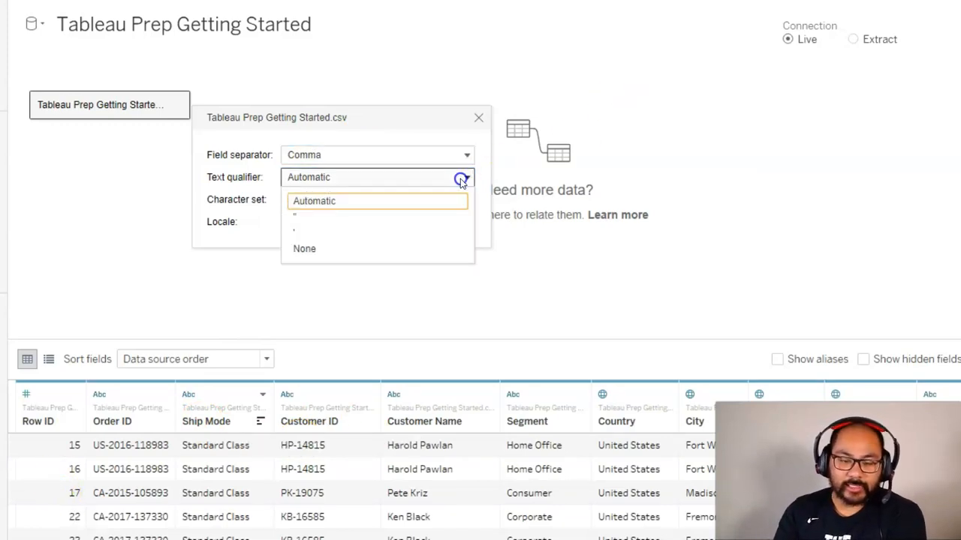